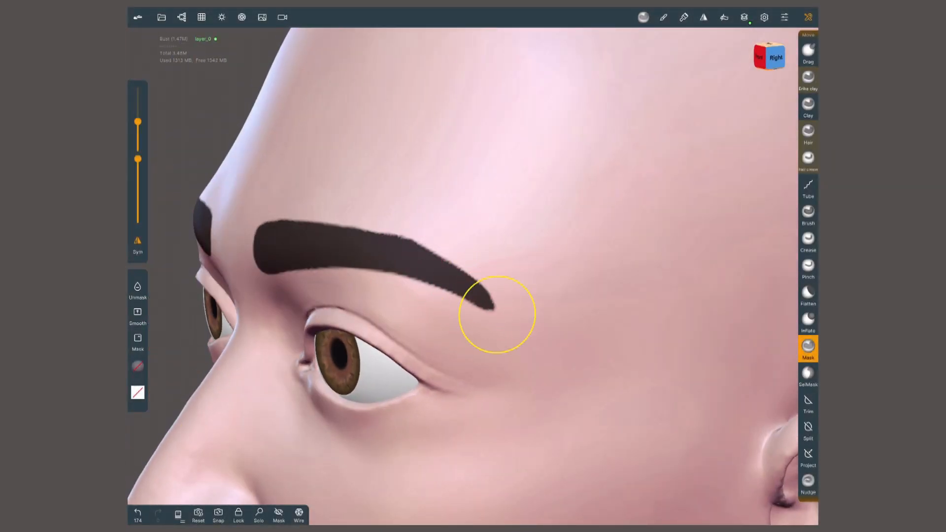
Step: Paint a mask over the top and back of the skull with the Mask brush
{"action": "left_click", "coordinate": [809, 106]}
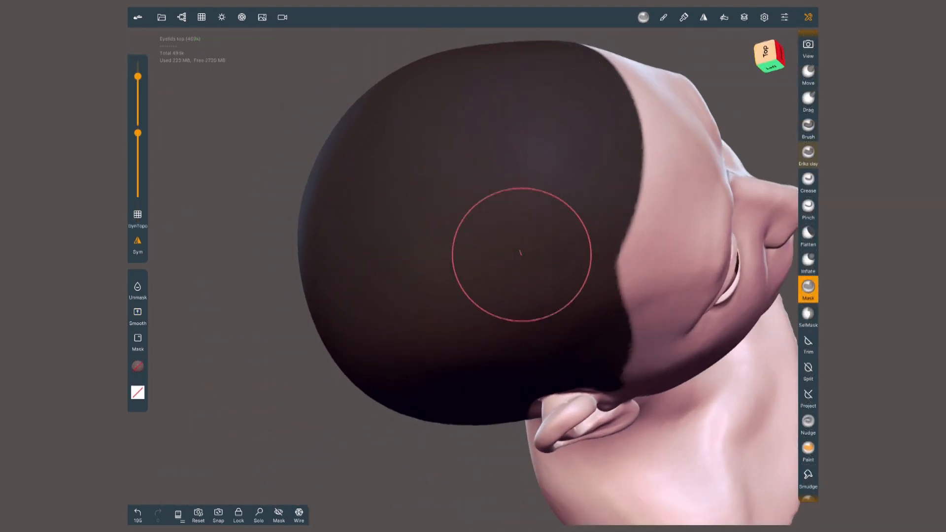
Step: Extract the masked scalp as a separate shell hair cap from the Mask settings
{"action": "left_click", "coordinate": [644, 17]}
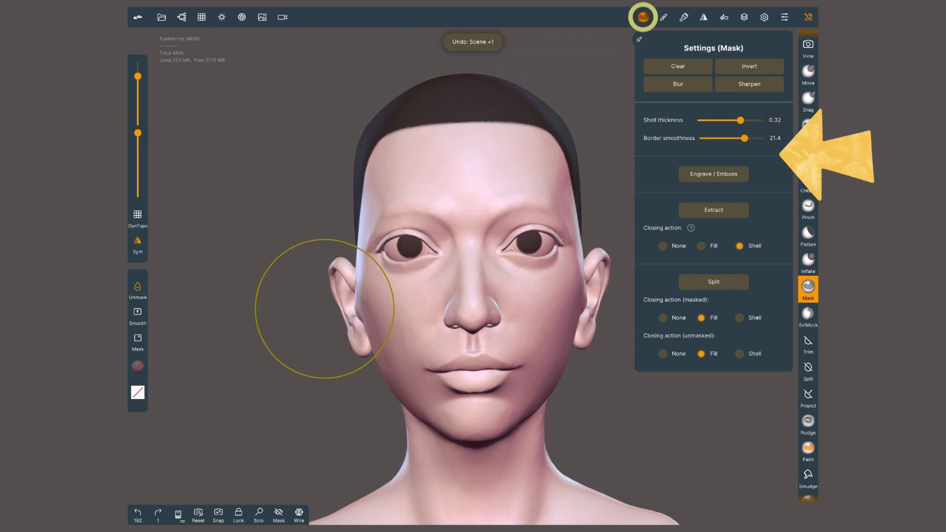
{"action": "left_click", "coordinate": [714, 208]}
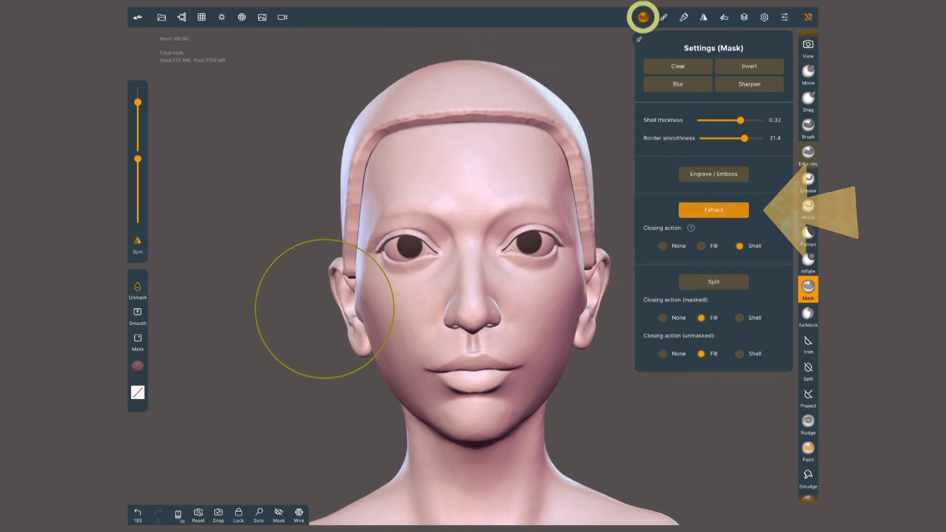
{"action": "left_click", "coordinate": [713, 209]}
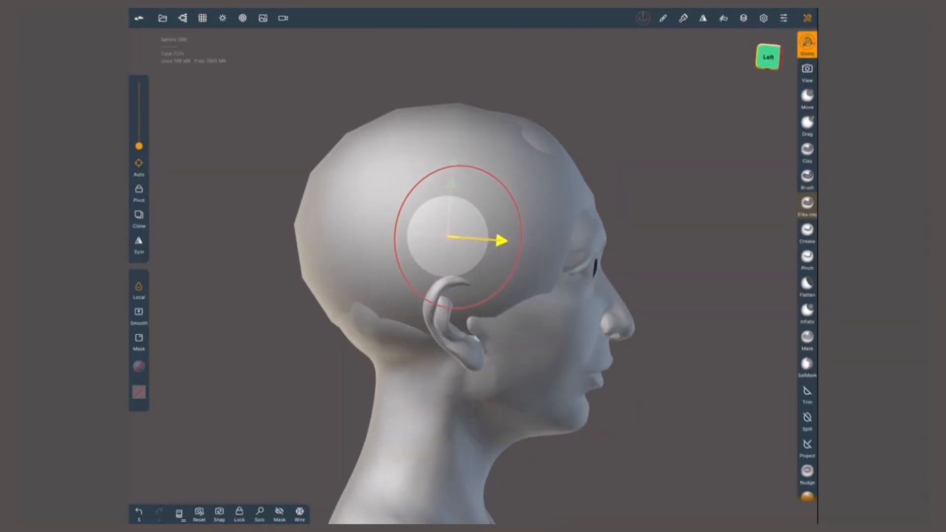
Step: Shape the extracted shell into a hair mass with a ponytail using Move and Clay
{"action": "left_click", "coordinate": [808, 99]}
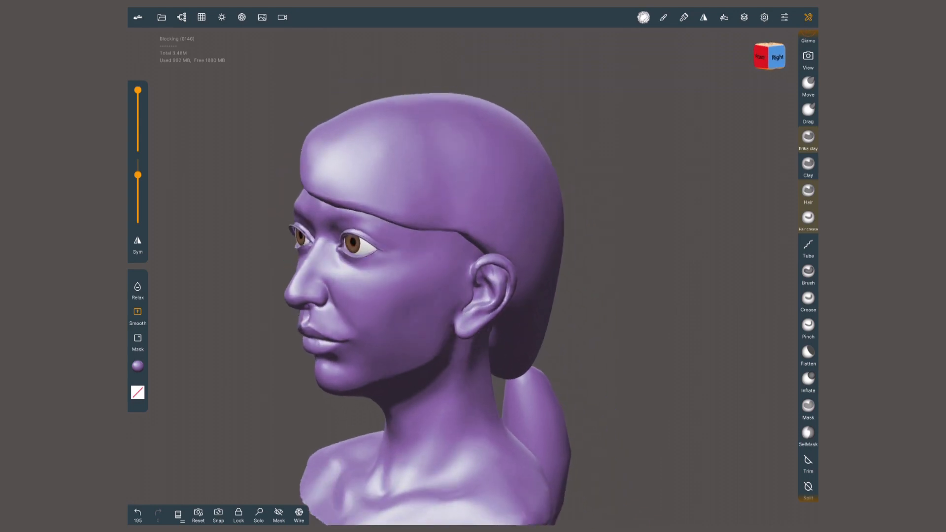
Step: Sweep the hair block into a side-parted fringe over the forehead, ponytail behind
{"action": "left_click", "coordinate": [221, 17]}
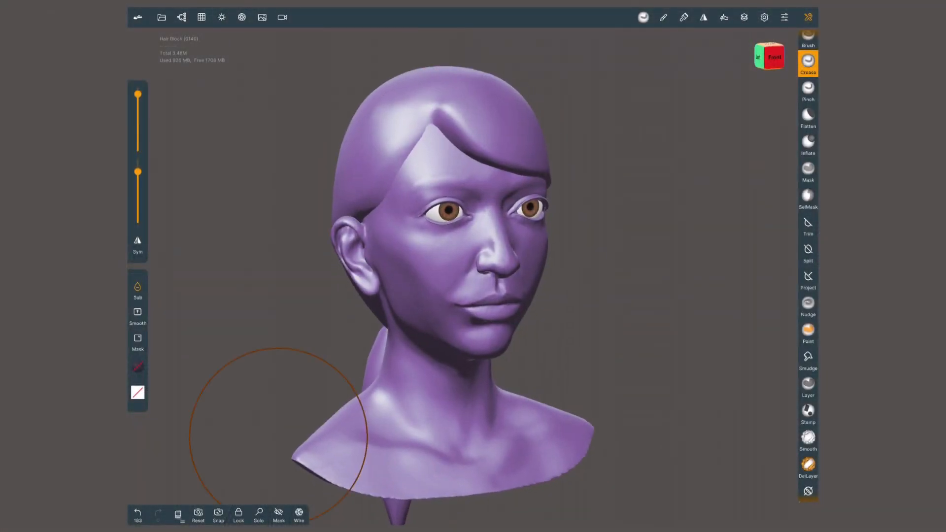
Step: Add a new sculpt layer on the hair block and start a crease along the crown
{"action": "left_click", "coordinate": [745, 16]}
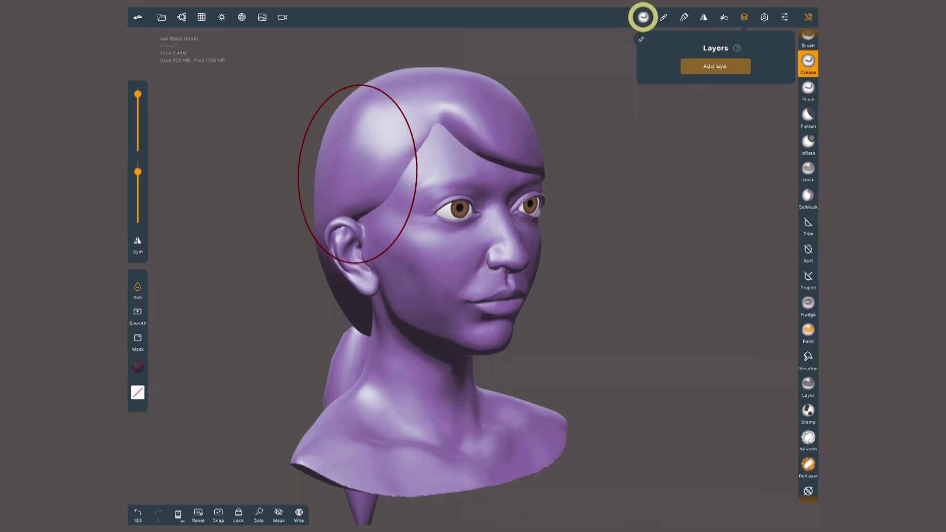
{"action": "left_click", "coordinate": [716, 66]}
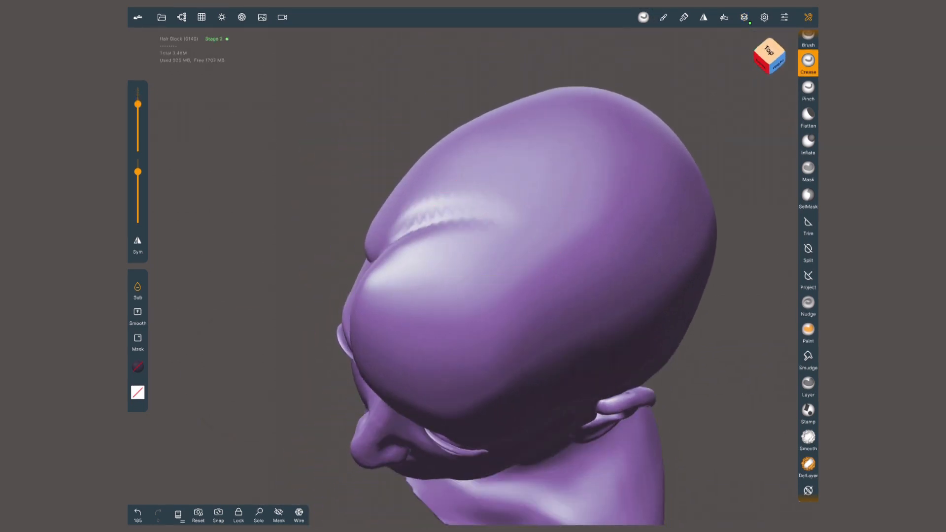
Step: Carve strand clumps at the back of the head, alternating Hair, Flatten and Crease brushes
{"action": "left_click", "coordinate": [528, 205]}
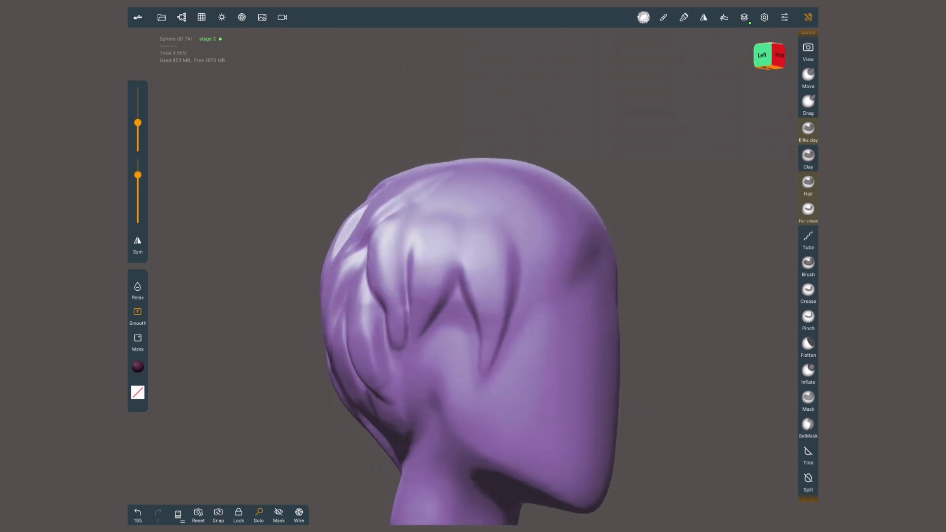
{"action": "left_click", "coordinate": [807, 184]}
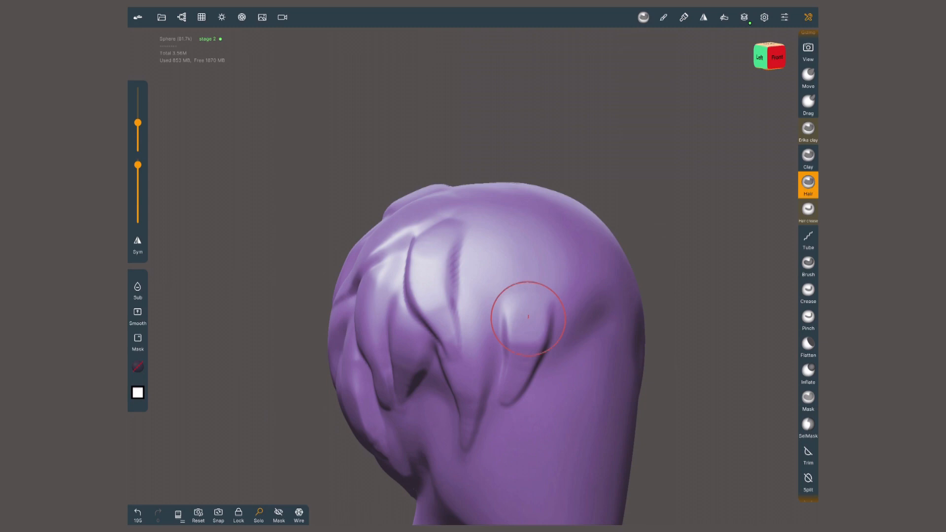
{"action": "left_click", "coordinate": [807, 345]}
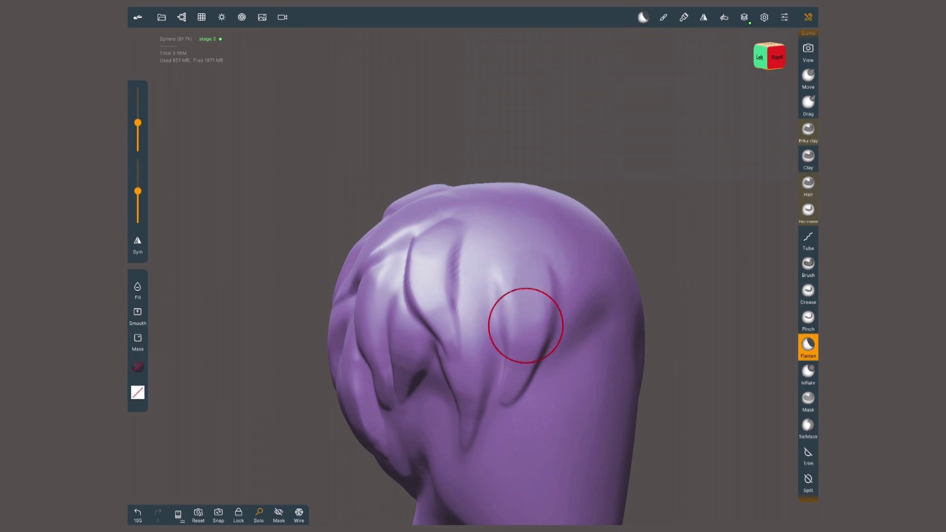
{"action": "left_click", "coordinate": [808, 186]}
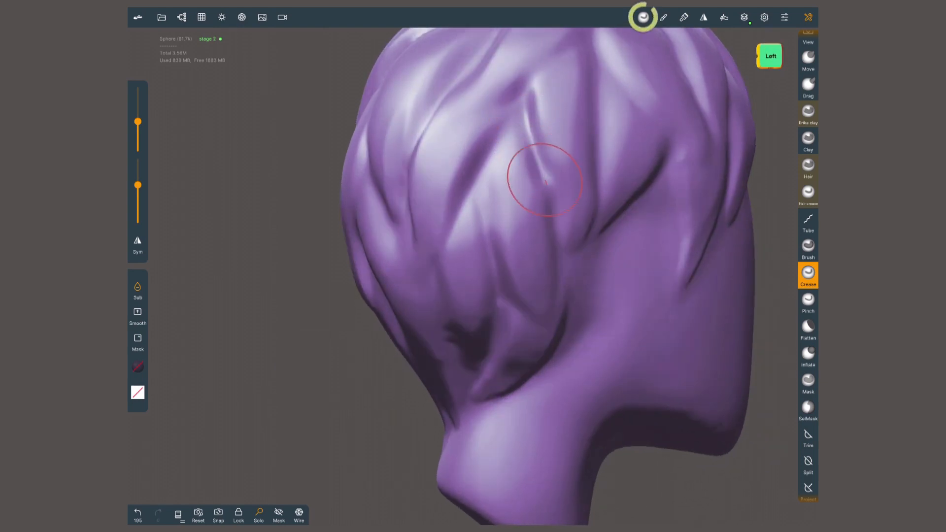
{"action": "left_click_drag", "start_coordinate": [543, 182], "coordinate": [335, 447]}
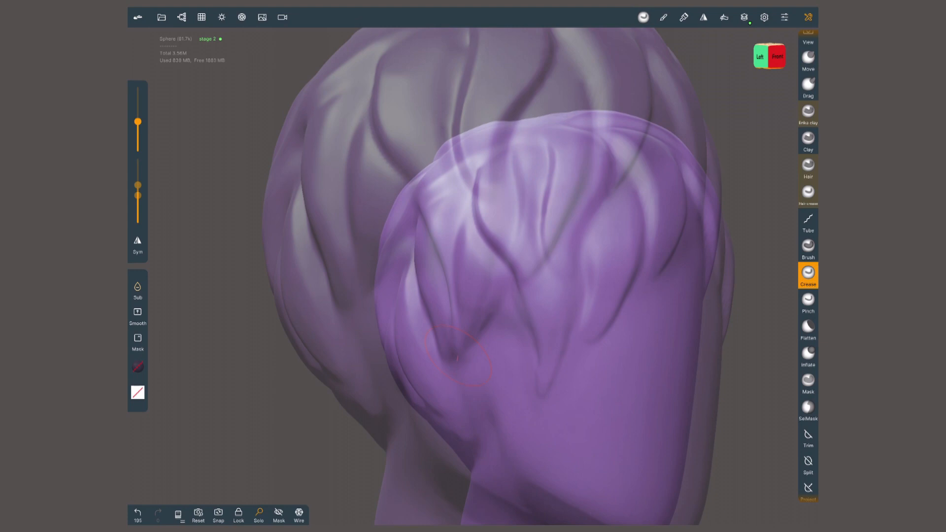
{"action": "left_click", "coordinate": [138, 292]}
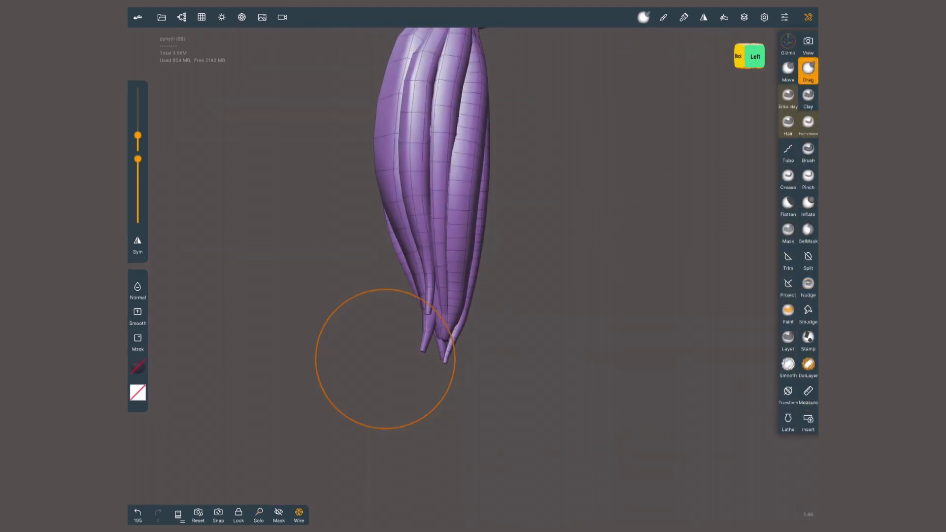
Step: Draw a Path-mode tube down the ponytail and bend its control points to its curve
{"action": "left_click", "coordinate": [787, 151]}
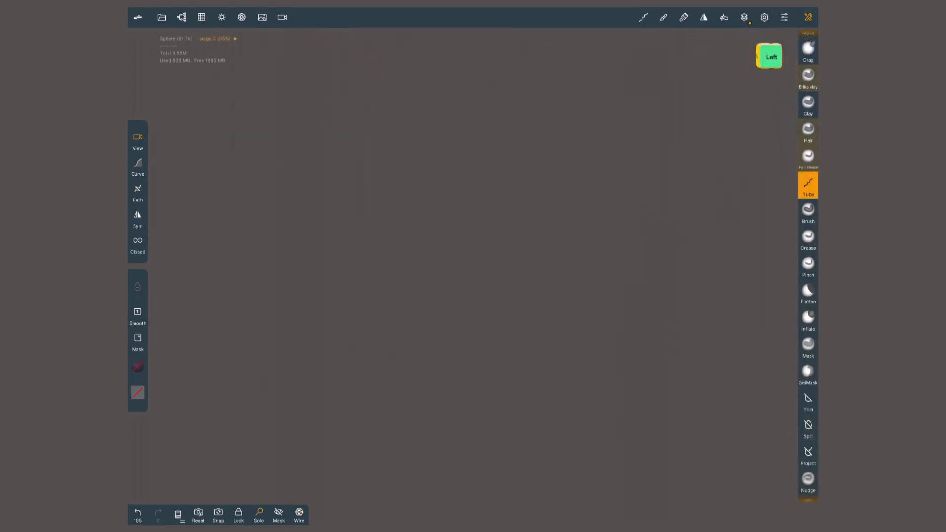
{"action": "left_click_drag", "start_coordinate": [285, 399], "coordinate": [644, 202]}
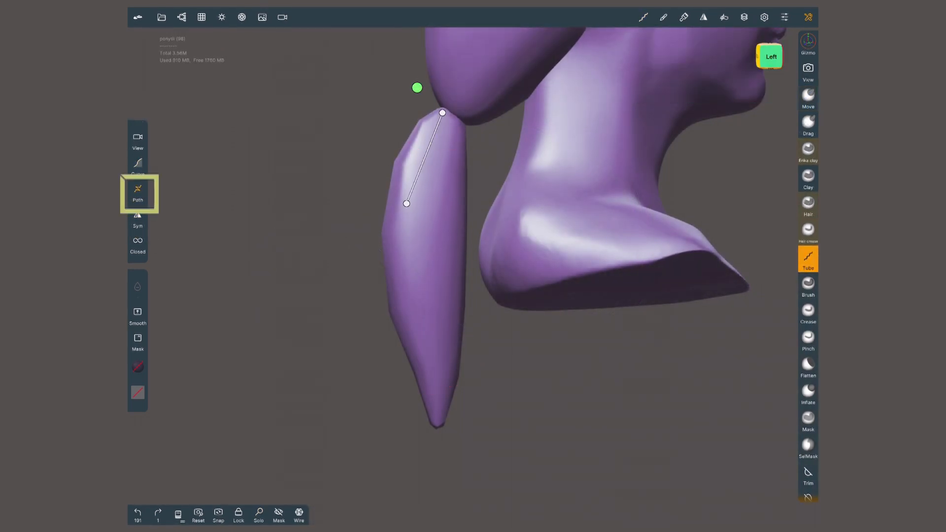
{"action": "left_click_drag", "start_coordinate": [406, 203], "coordinate": [438, 279]}
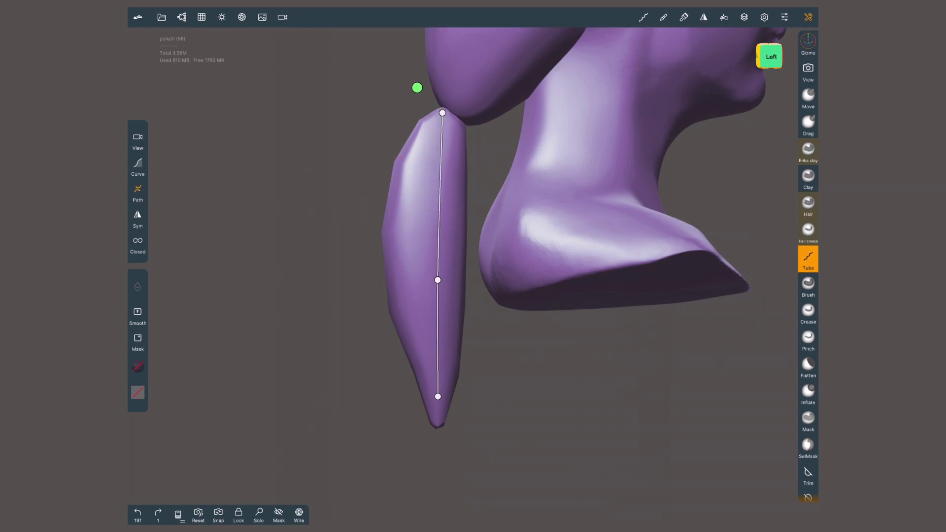
{"action": "left_click_drag", "start_coordinate": [438, 279], "coordinate": [420, 194]}
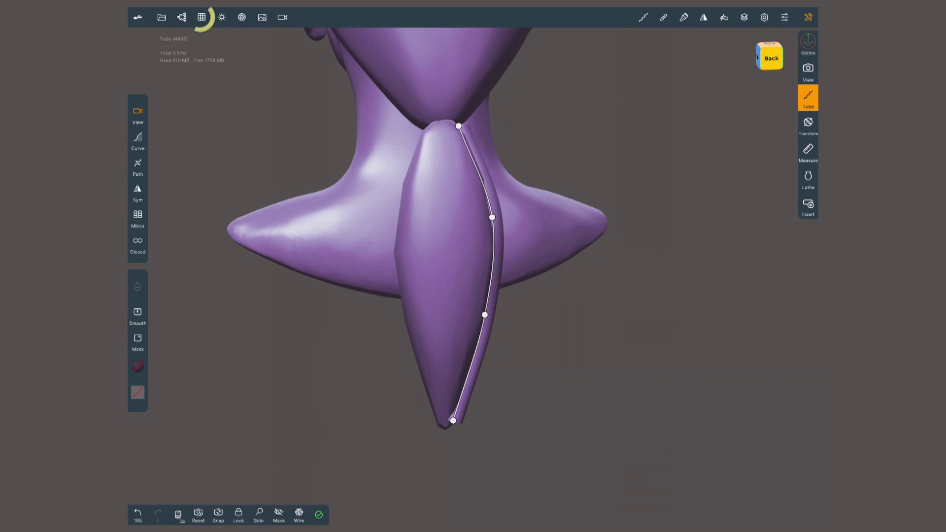
Step: In Topology, disable Same radius, set Radius end 0.0146 and Division X 12
{"action": "left_click", "coordinate": [201, 17]}
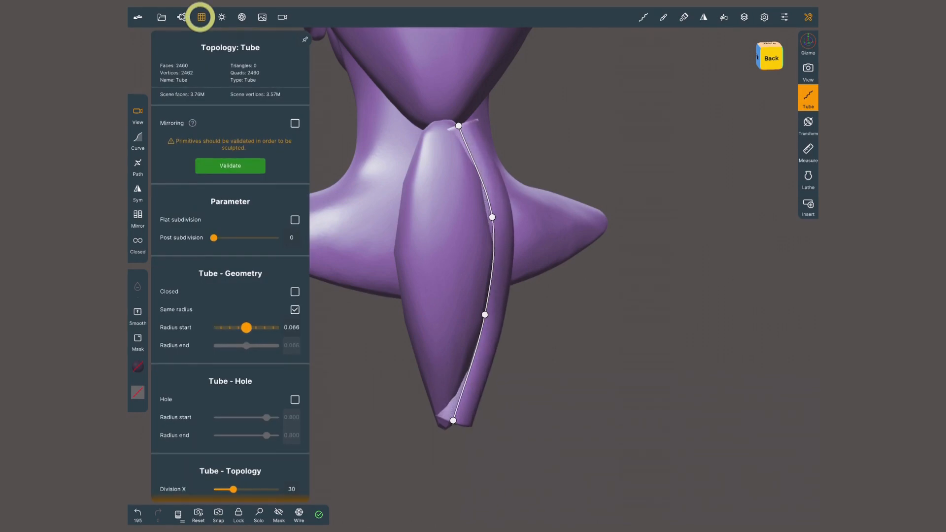
{"action": "left_click_drag", "start_coordinate": [247, 327], "coordinate": [246, 328]}
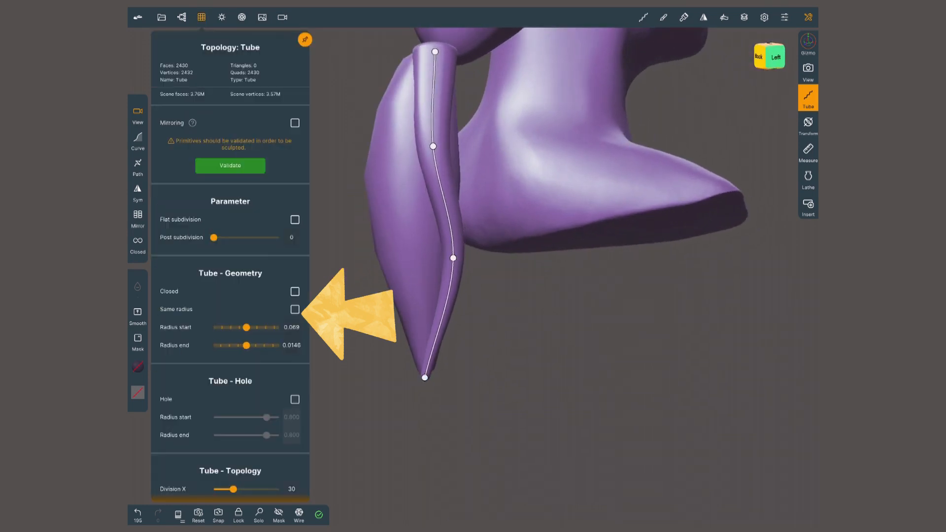
{"action": "left_click_drag", "start_coordinate": [233, 490], "coordinate": [244, 490]}
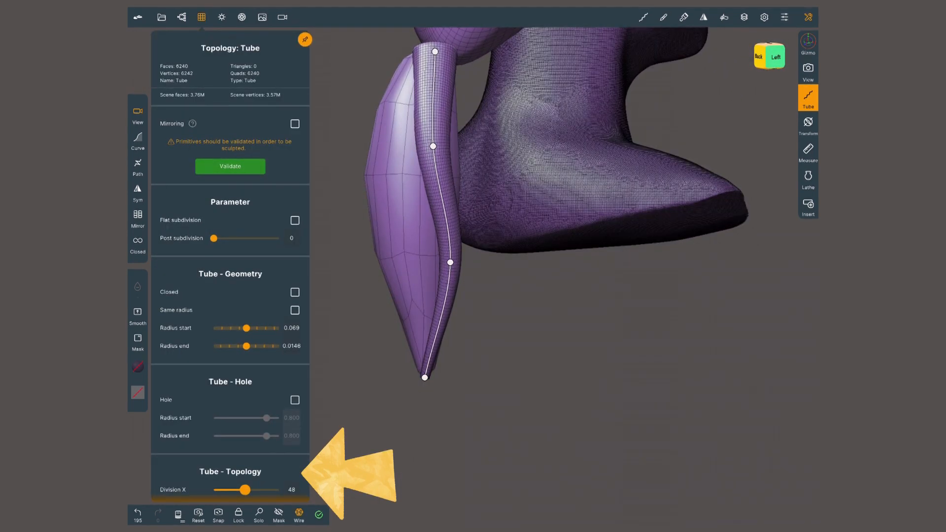
{"action": "left_click_drag", "start_coordinate": [244, 490], "coordinate": [221, 490]}
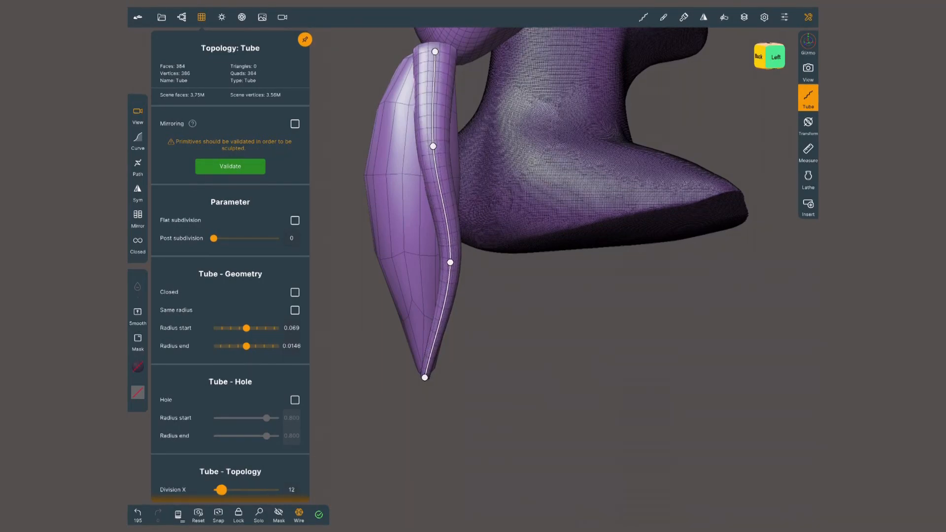
{"action": "left_click", "coordinate": [230, 166]}
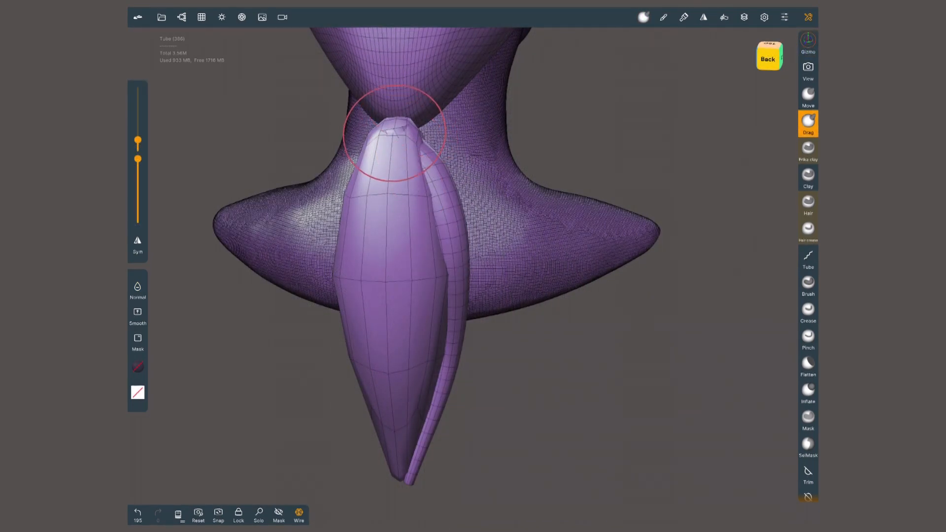
Step: Add more tapered tube strands down the ponytail and reshape them with the Drag brush
{"action": "left_click", "coordinate": [807, 390]}
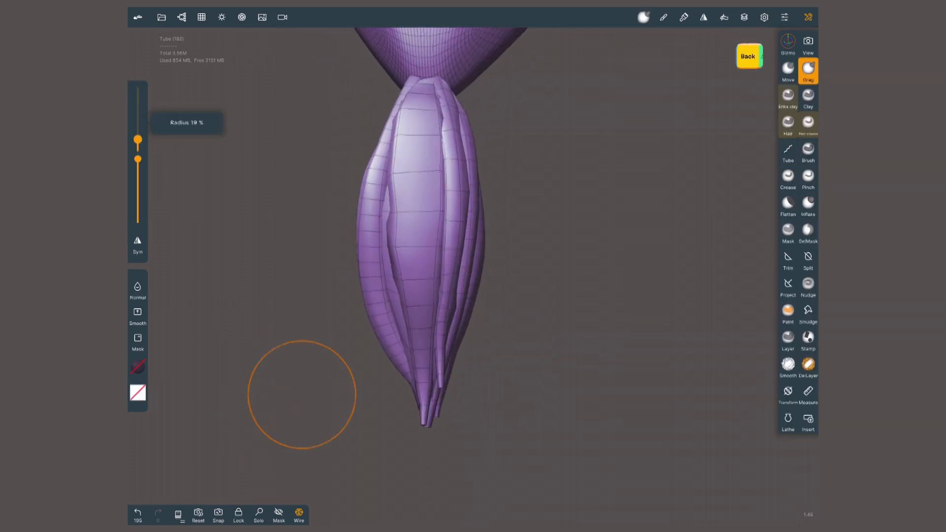
{"action": "left_click", "coordinate": [788, 363]}
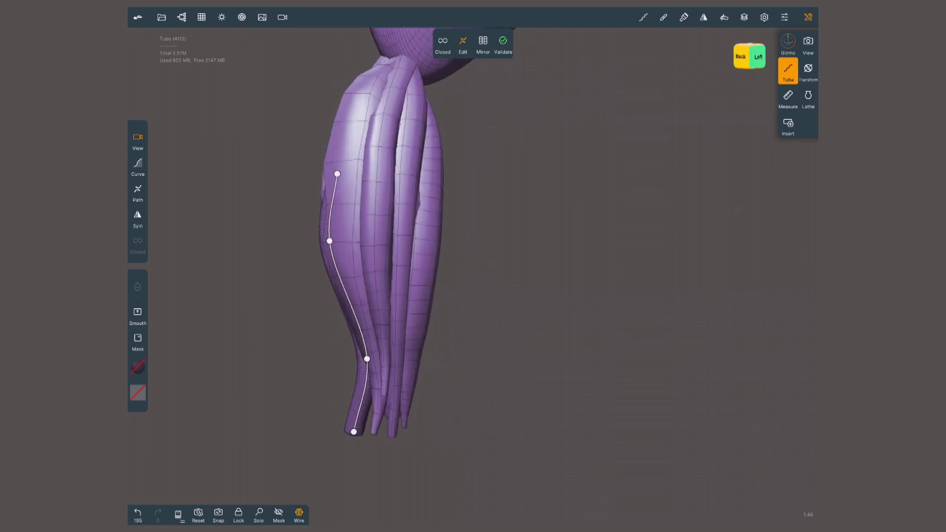
{"action": "left_click", "coordinate": [201, 17]}
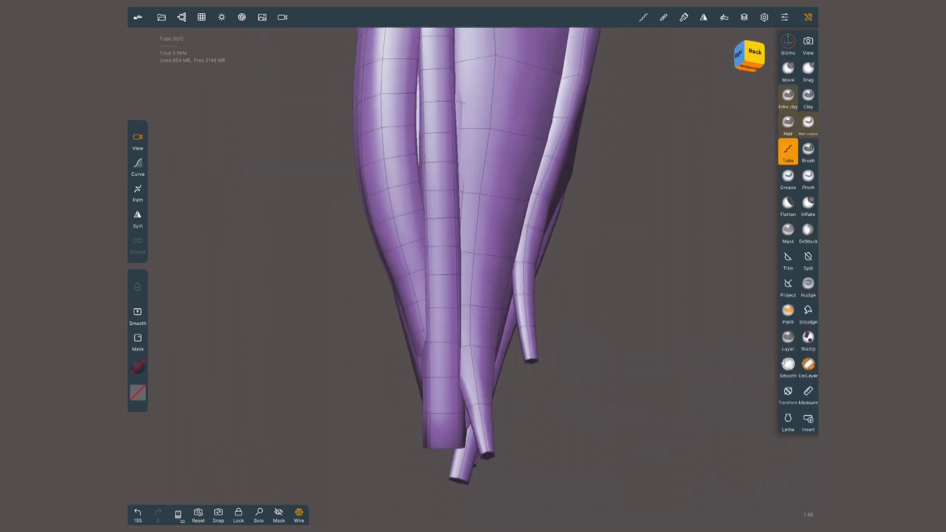
{"action": "left_click", "coordinate": [787, 204]}
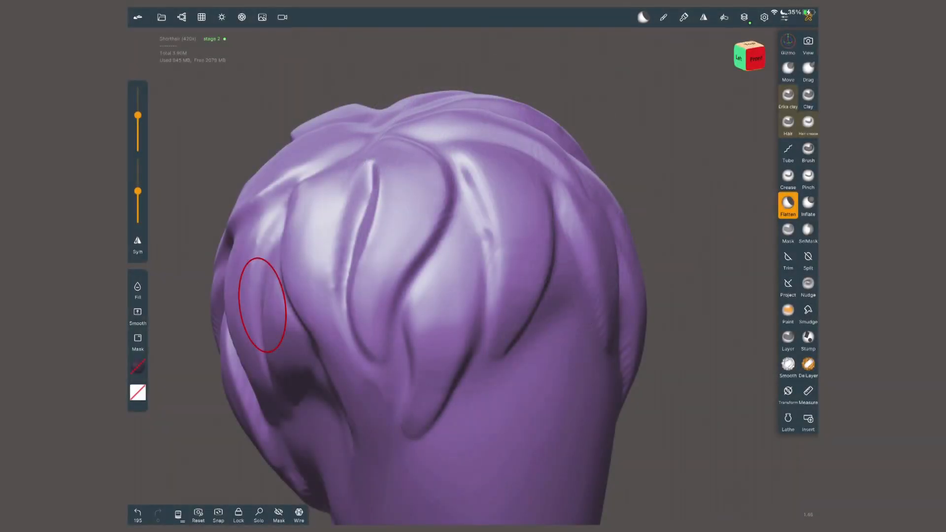
Step: Carve fine strand grooves over the crown and back, softening them with Smooth and Flatten
{"action": "left_click", "coordinate": [745, 16]}
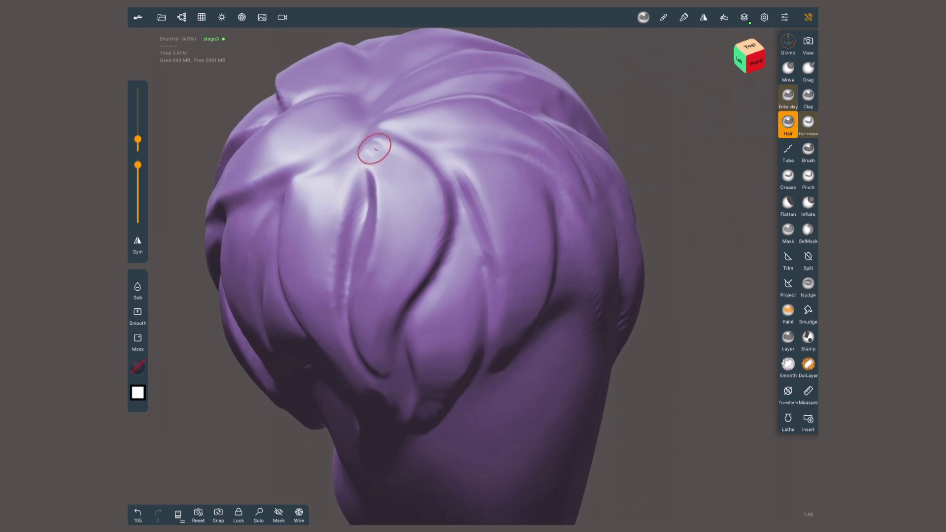
{"action": "left_click_drag", "start_coordinate": [377, 148], "coordinate": [380, 372]}
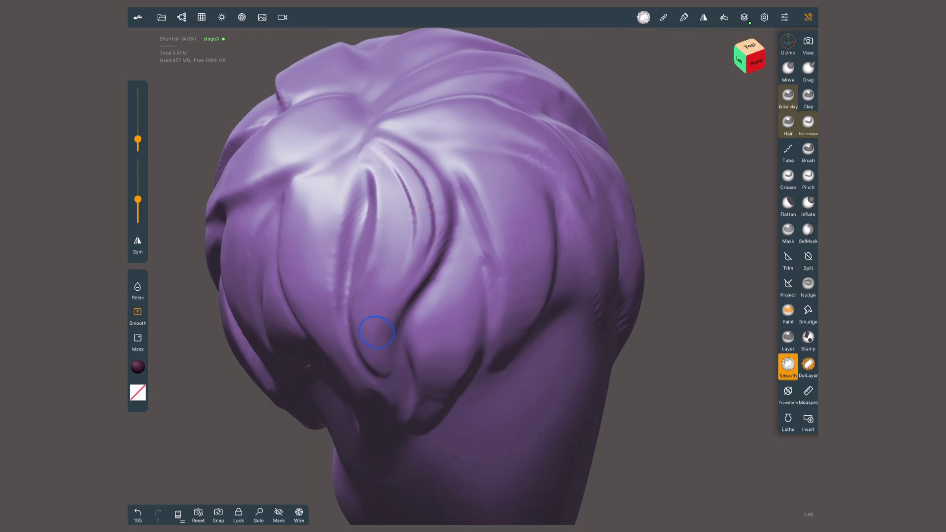
{"action": "left_click", "coordinate": [788, 205]}
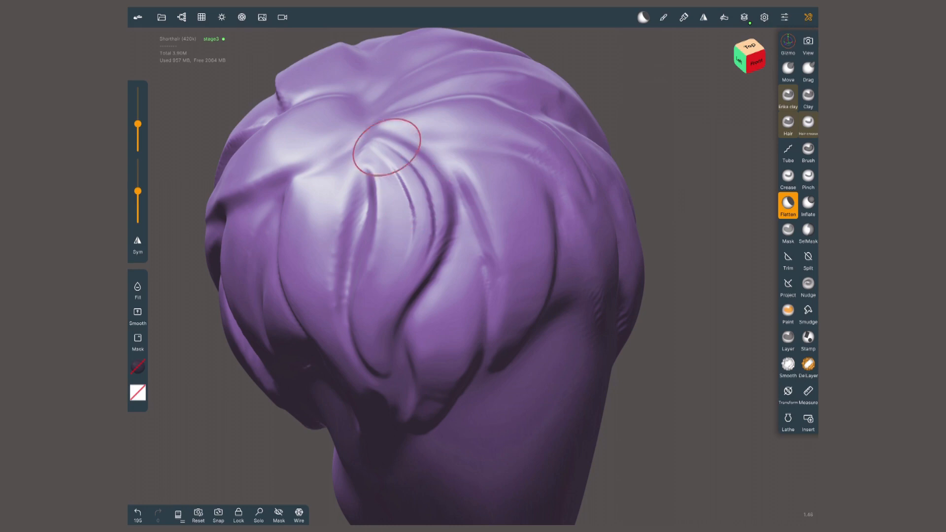
{"action": "left_click", "coordinate": [787, 179]}
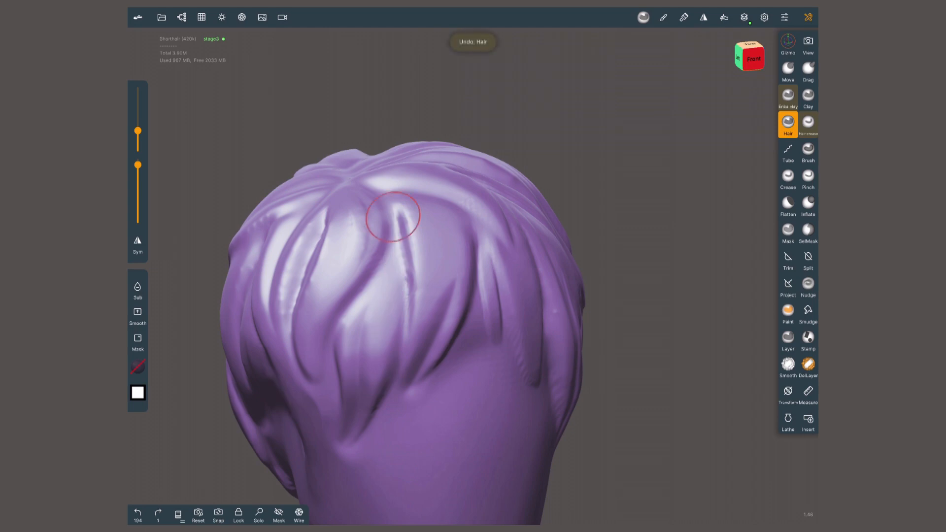
{"action": "left_click_drag", "start_coordinate": [392, 216], "coordinate": [371, 341]}
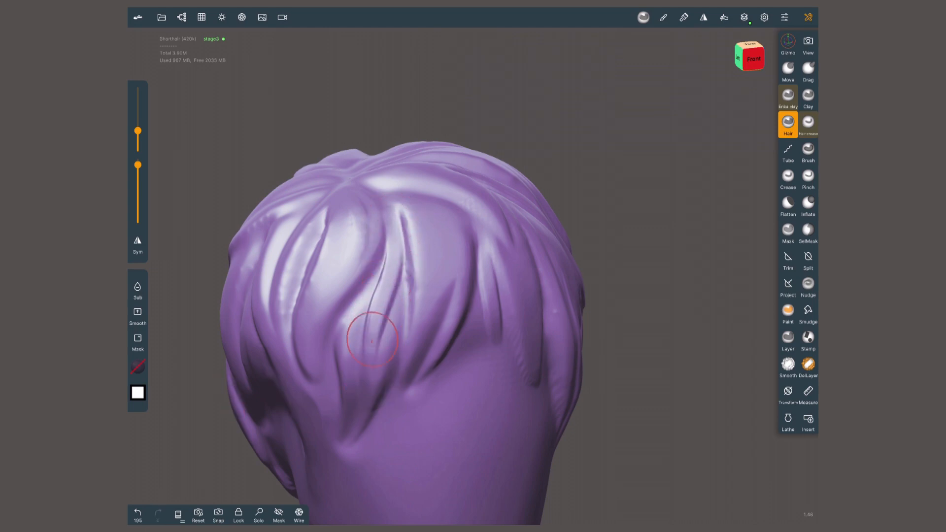
{"action": "left_click", "coordinate": [788, 205]}
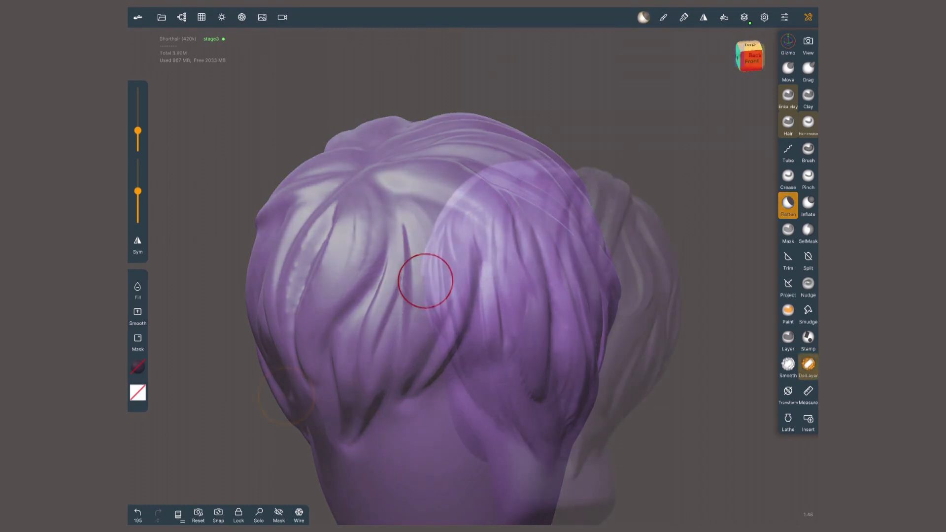
Step: Review the stage3 and stage 2 layers, then undo the DelLayer stroke on the strands
{"action": "left_click", "coordinate": [745, 16]}
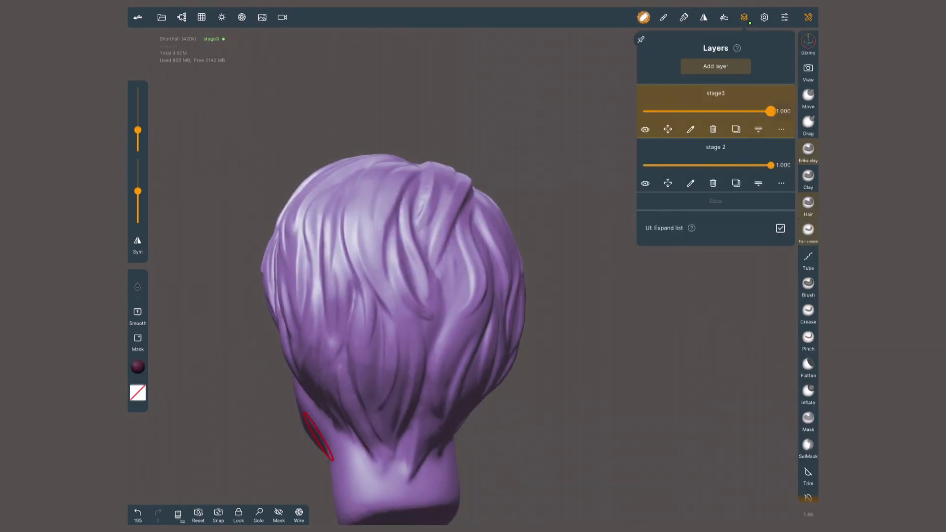
{"action": "scroll", "scroll_direction": "down", "scroll_amount": 3}
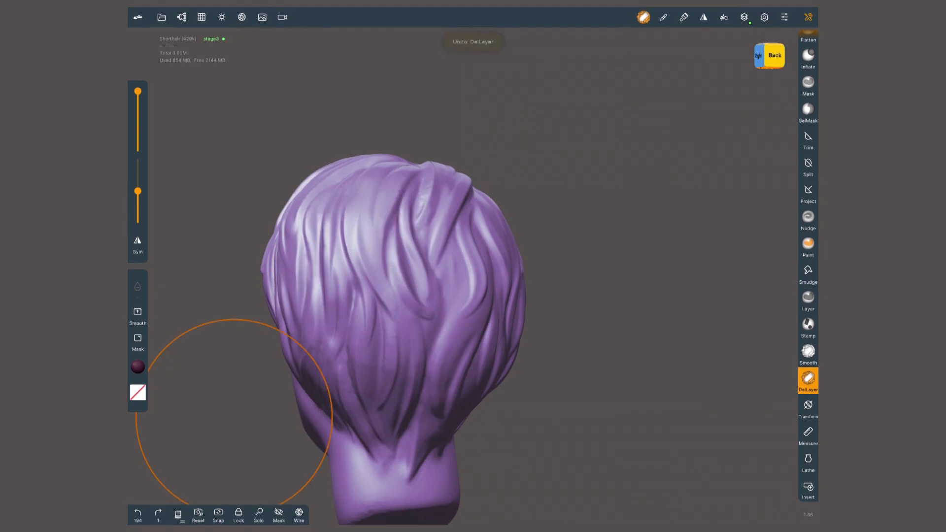
{"action": "left_click", "coordinate": [745, 16]}
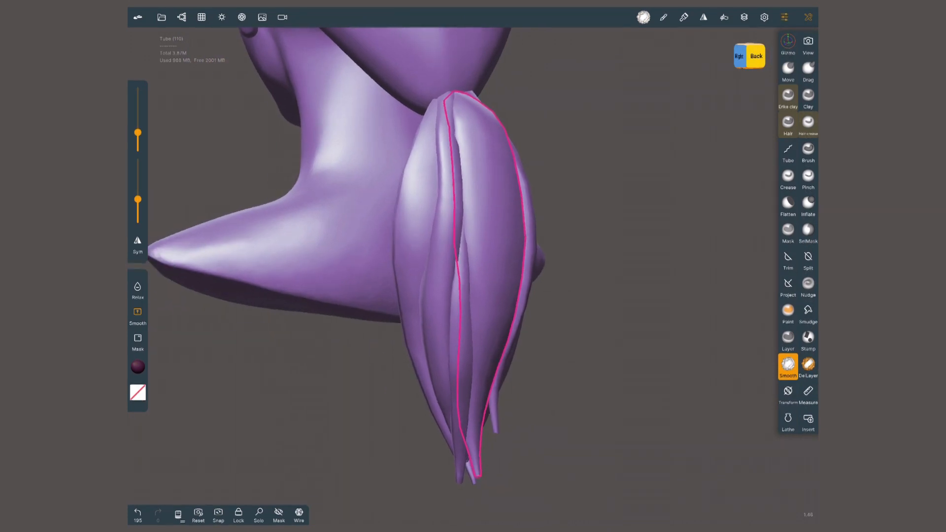
Step: Subdivide the ponytail Tube once under Multiresolution for finer detail
{"action": "left_click", "coordinate": [201, 17]}
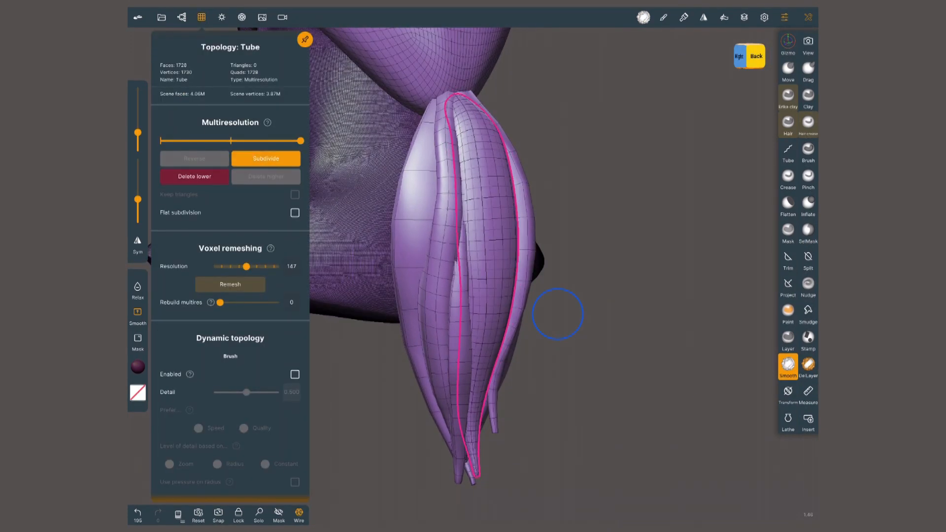
{"action": "left_click", "coordinate": [194, 160]}
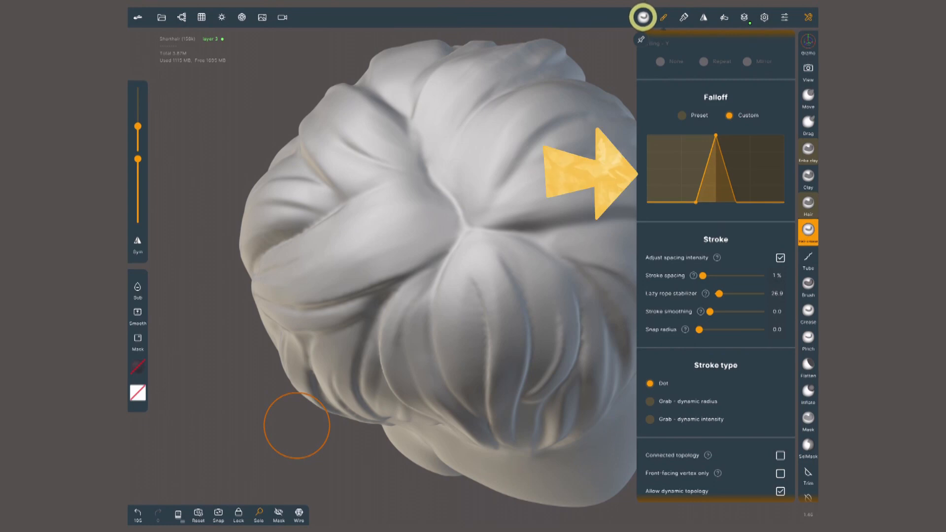
Step: Give Hair crease a Custom sharp-peaked falloff and carve fine creases over the crown
{"action": "left_click", "coordinate": [642, 17]}
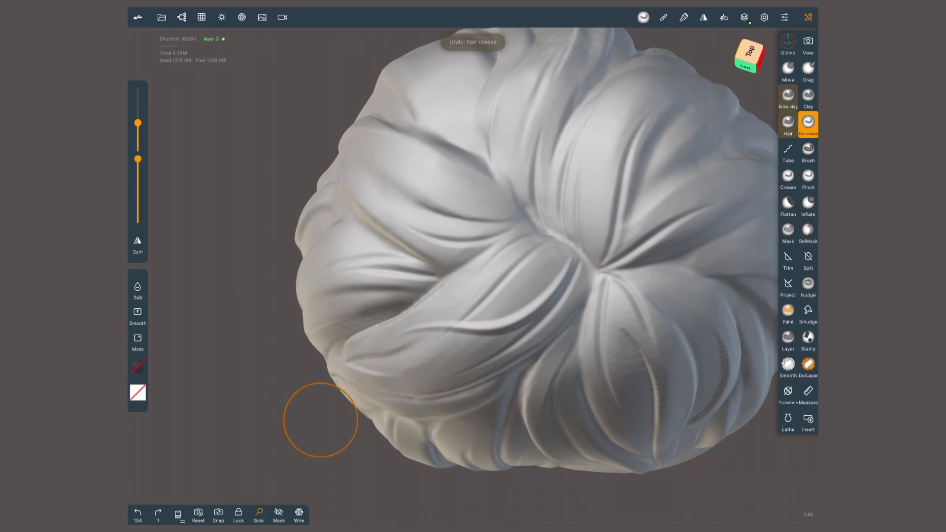
{"action": "left_click", "coordinate": [787, 124]}
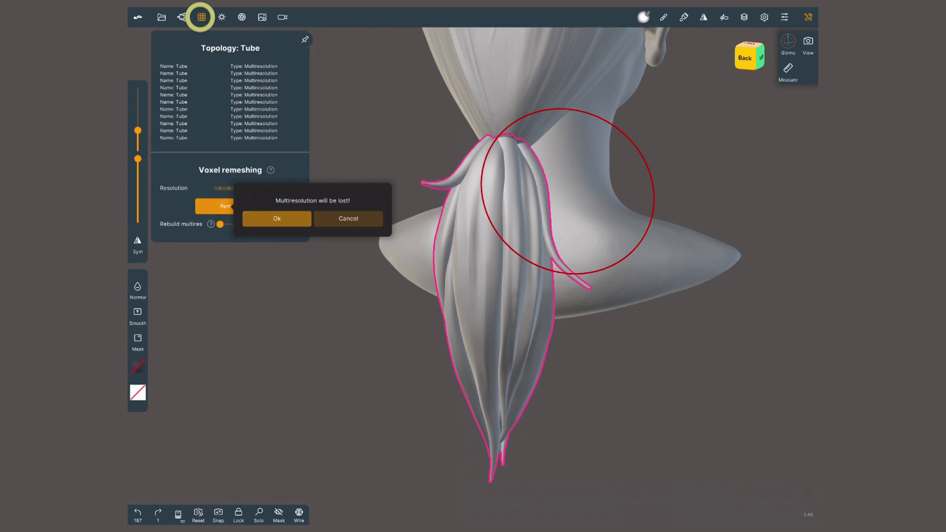
Step: Confirm the voxel remesh of the tubes despite the 'Multiresolution will be lost' warning
{"action": "left_click", "coordinate": [276, 218]}
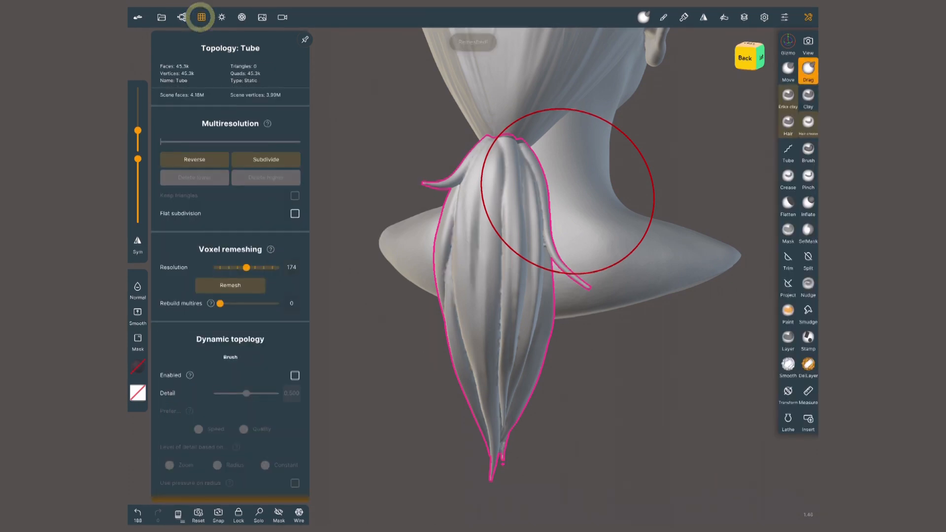
{"action": "left_click", "coordinate": [201, 17]}
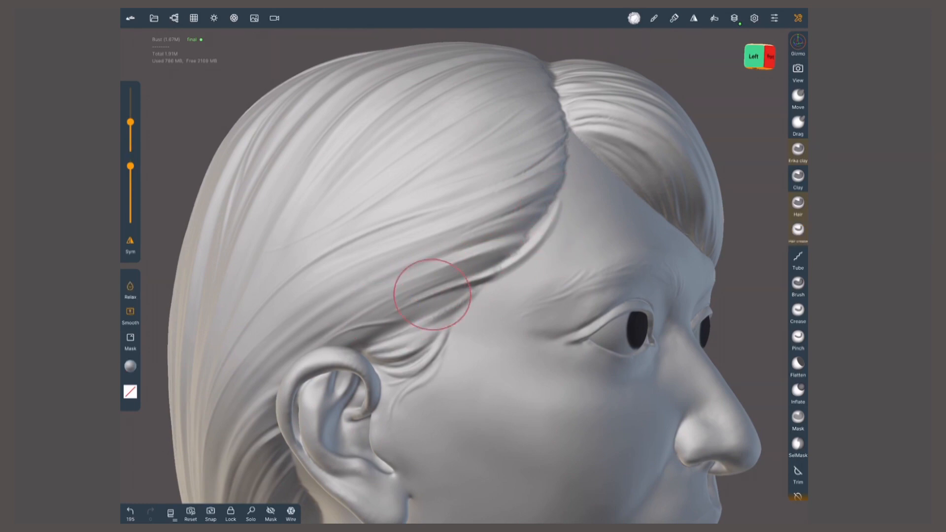
Step: Carve a Hair crease along the hairline and lower the strands layer intensity to 0.795
{"action": "left_click", "coordinate": [797, 230]}
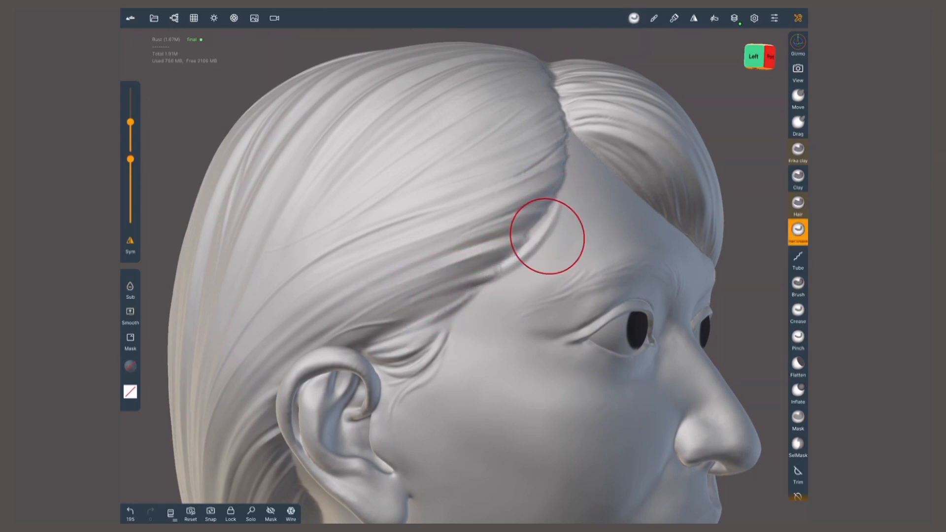
{"action": "left_click_drag", "start_coordinate": [548, 236], "coordinate": [342, 336]}
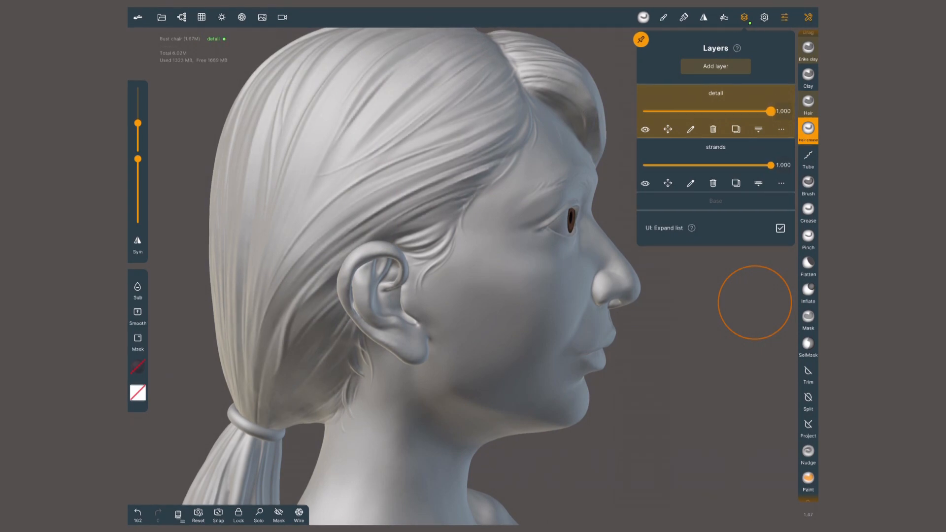
{"action": "left_click_drag", "start_coordinate": [772, 165], "coordinate": [746, 164]}
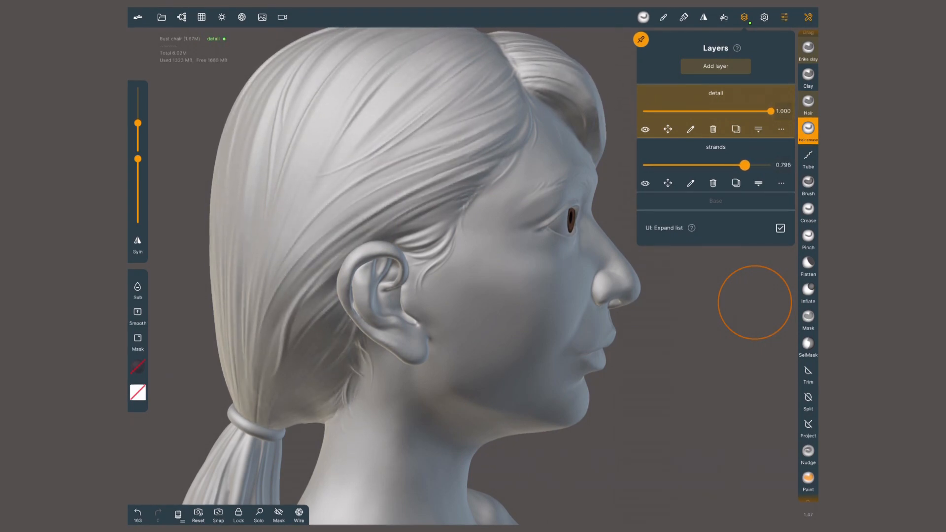